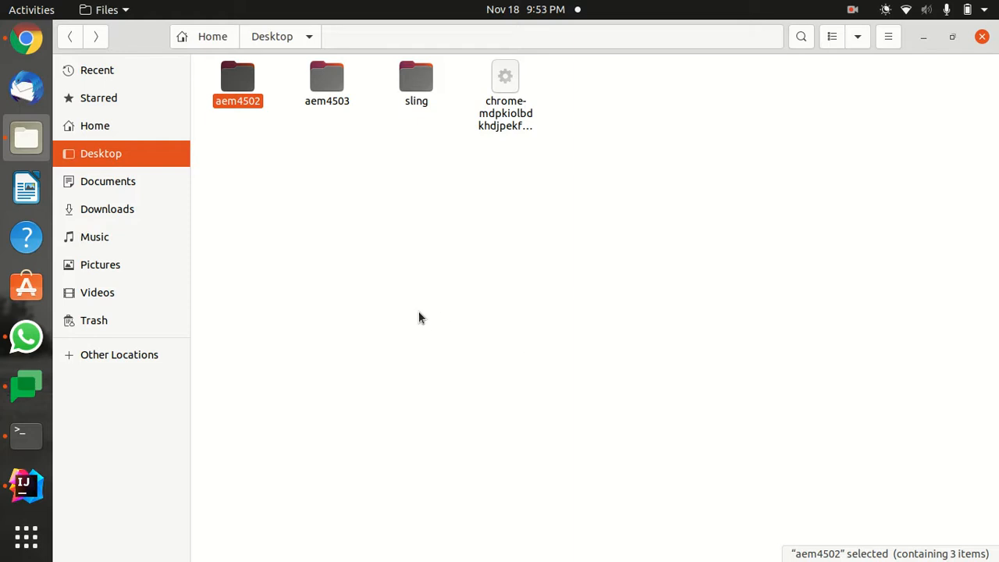
mouse_move(237, 141)
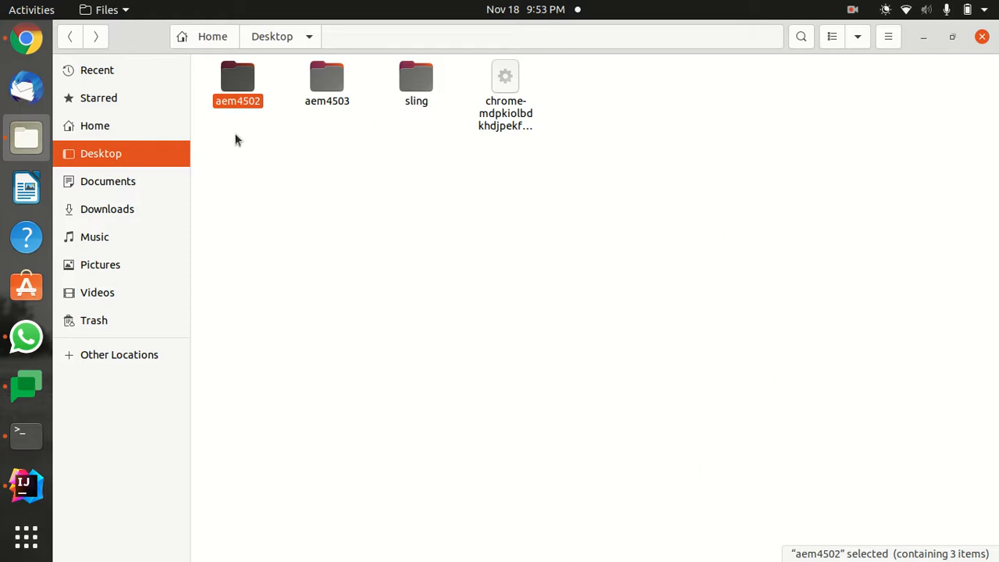
Bring up the context menu in the aem4502 folder to open a terminal there.
right_click(287, 200)
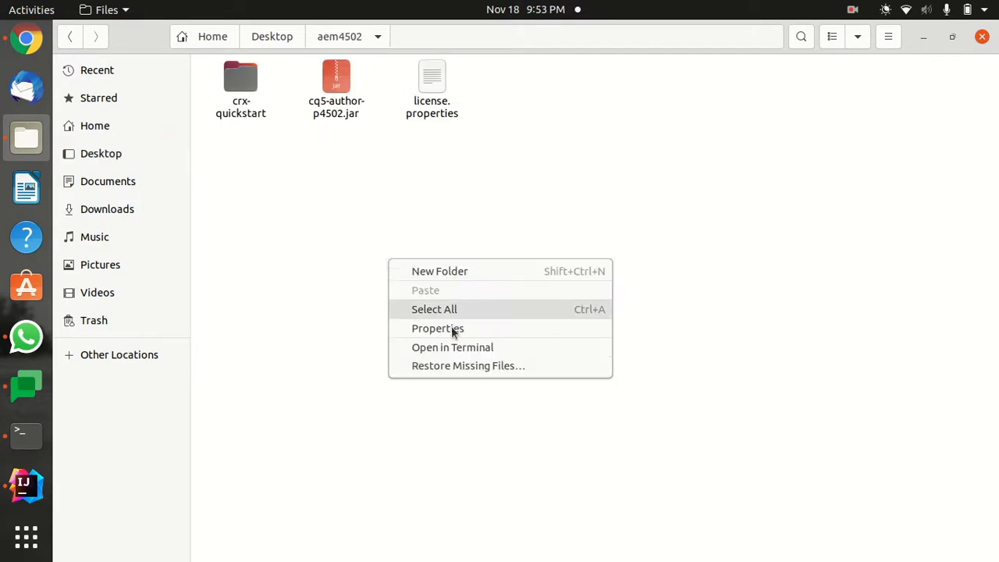
Open a maximized Terminal in aem4502 ready to run cq5-author-p4502.jar in debug mode on address 3000.
click(452, 347)
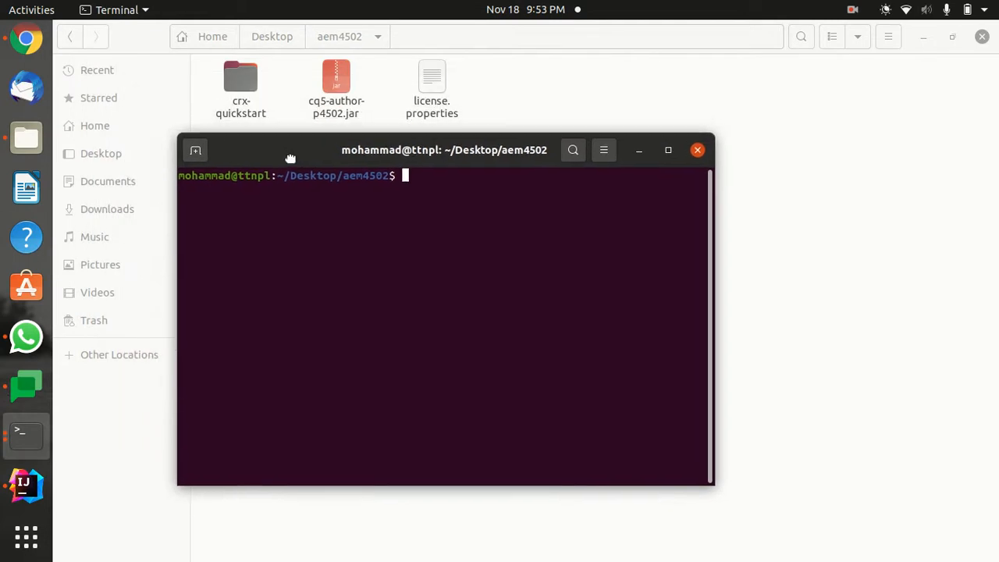
text(exit)
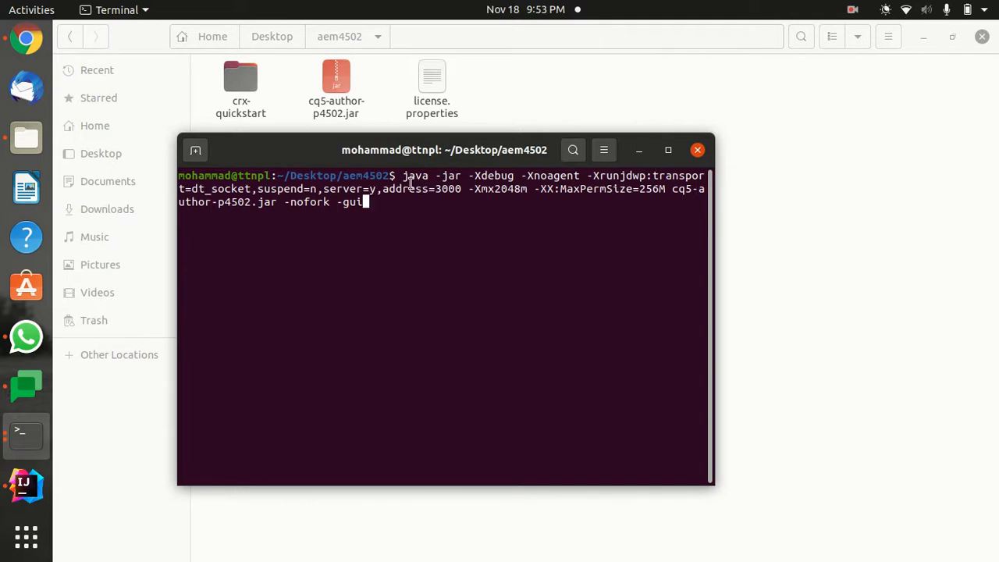
click(668, 150)
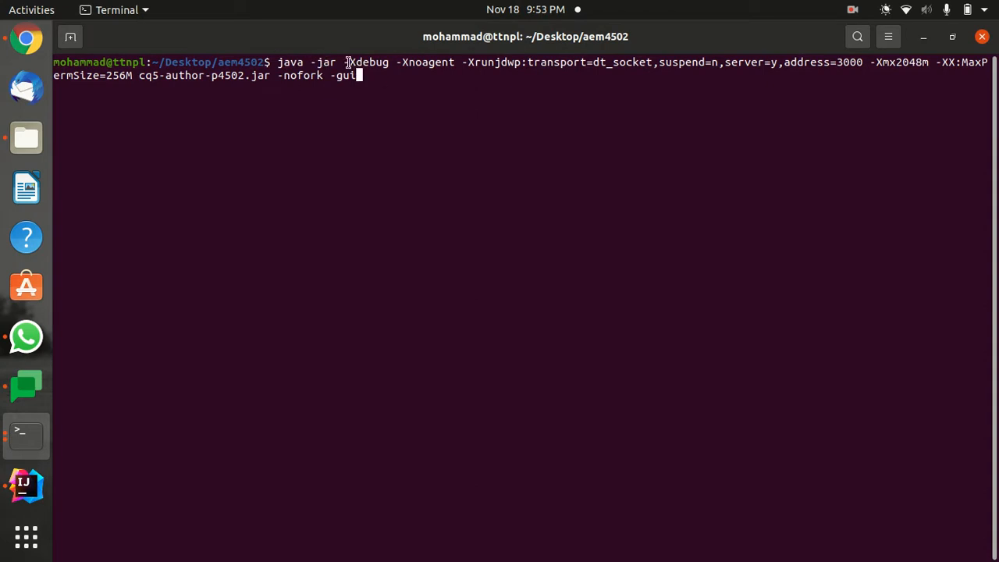
mouse_move(394, 81)
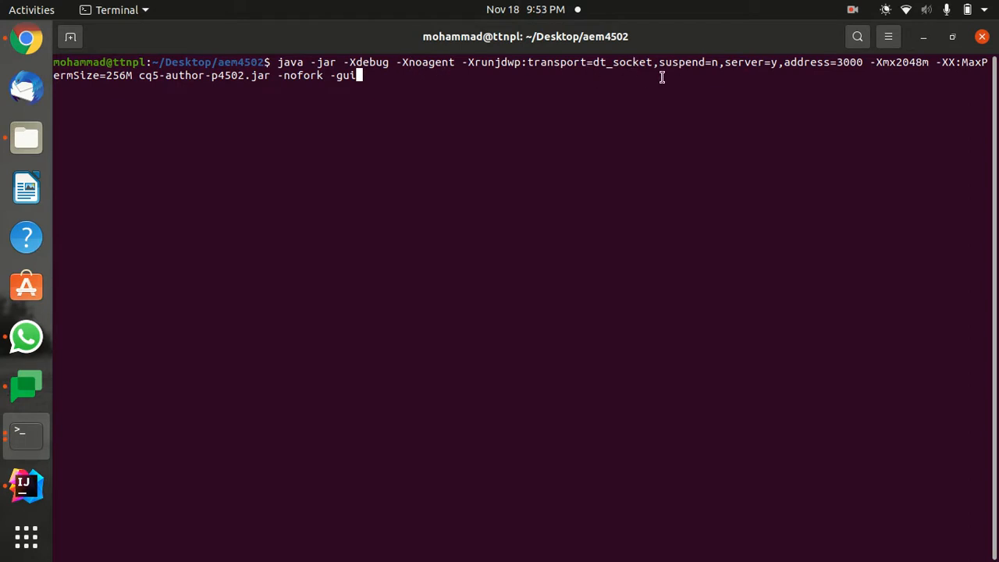
mouse_move(743, 73)
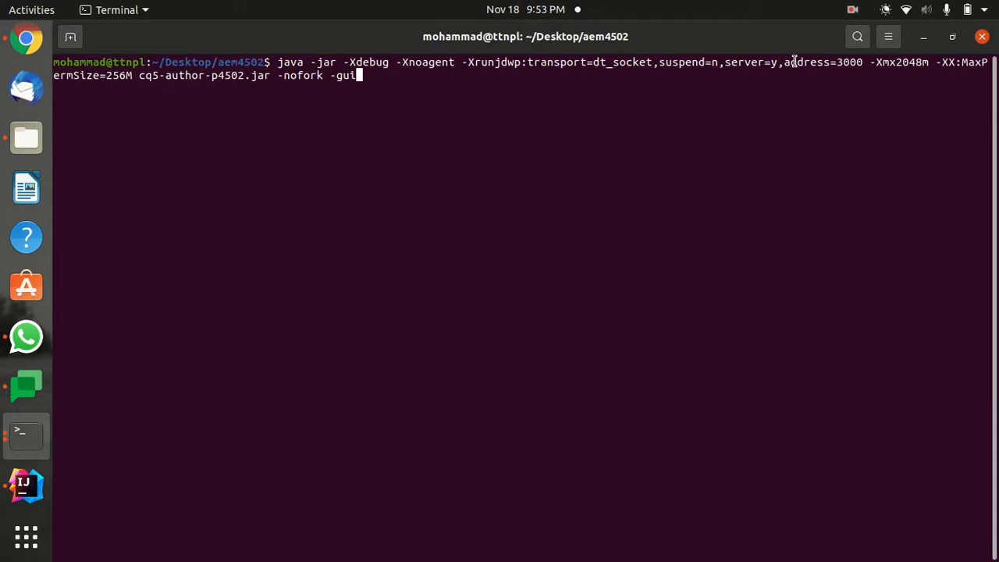
mouse_move(805, 77)
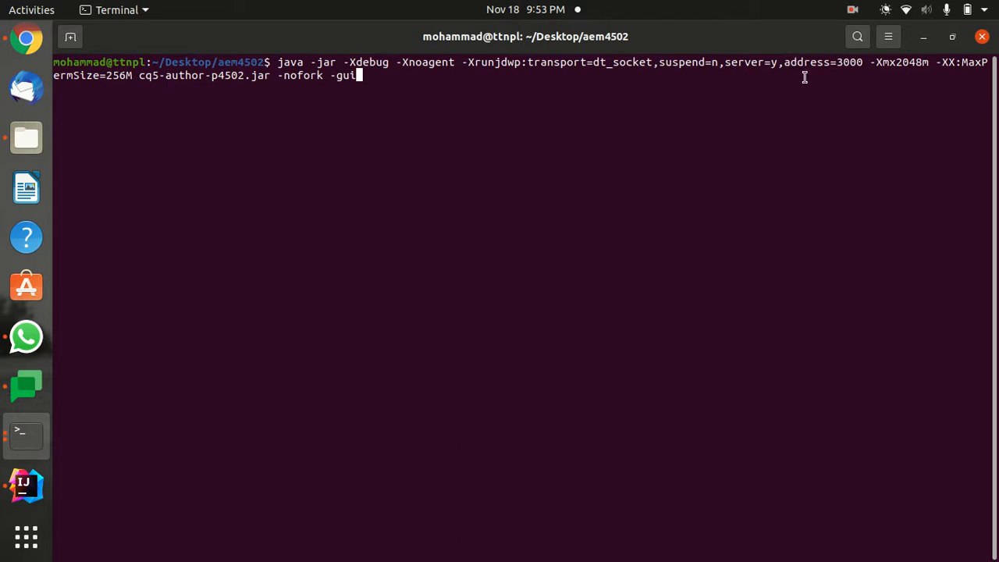
mouse_move(160, 97)
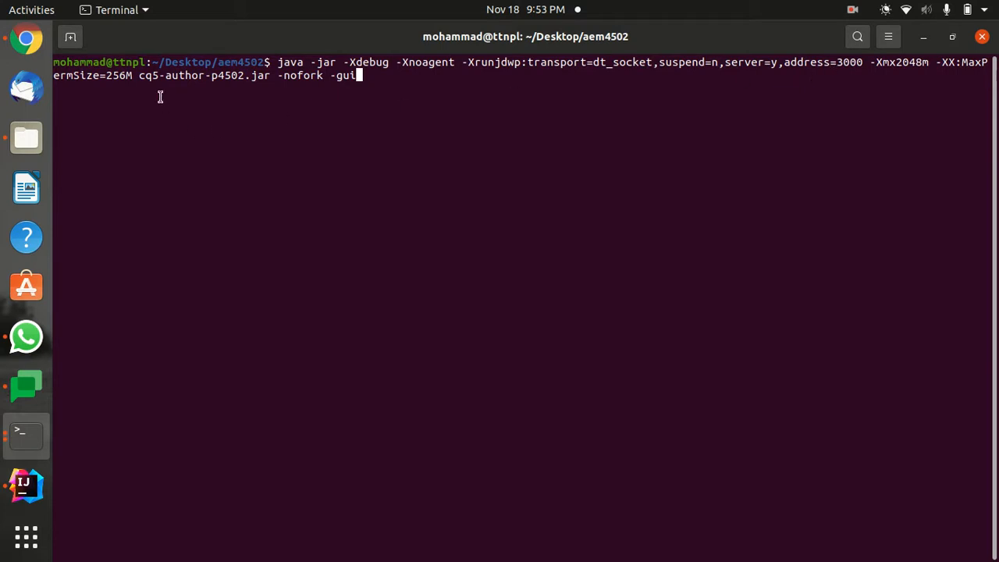
mouse_move(140, 77)
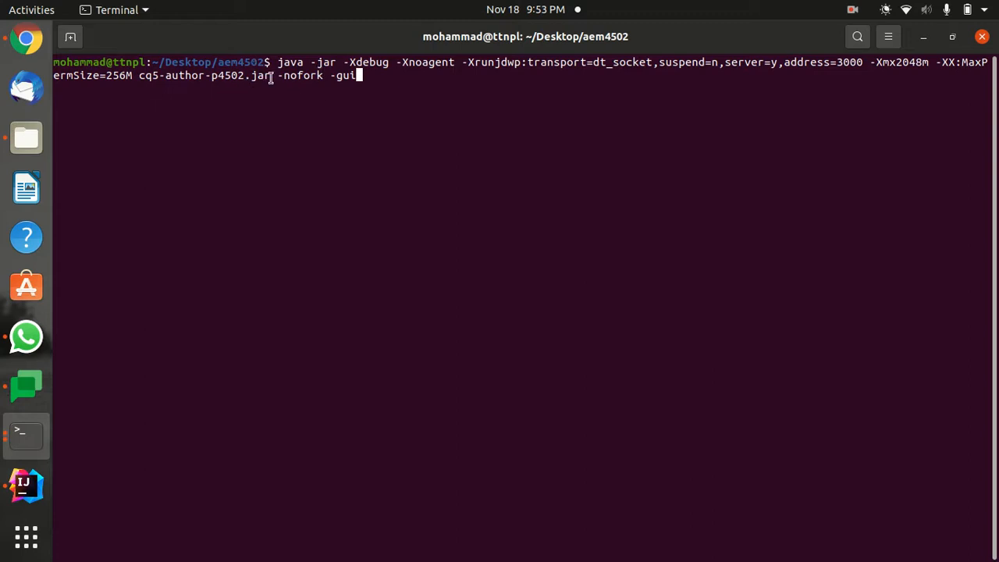
mouse_move(332, 116)
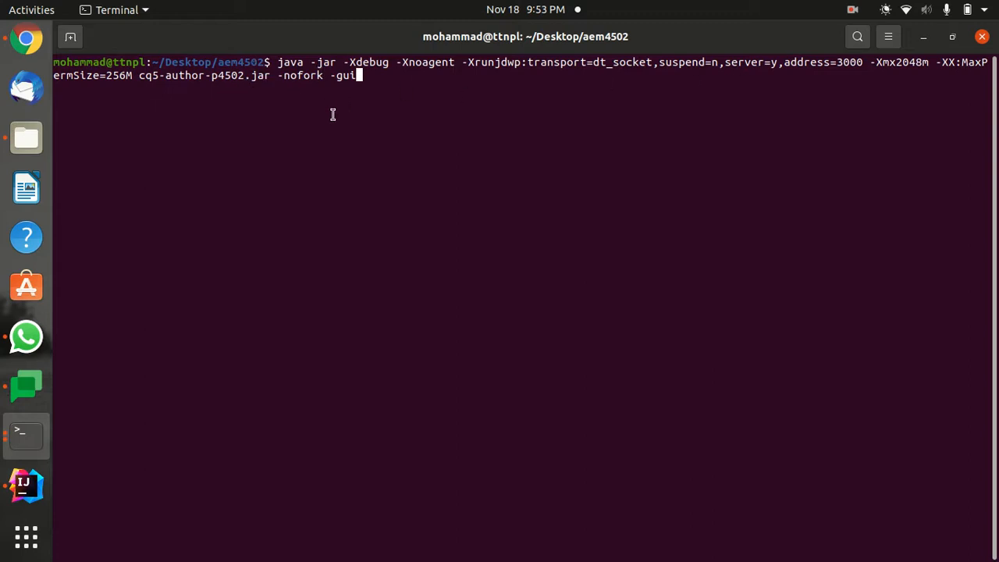
mouse_move(469, 115)
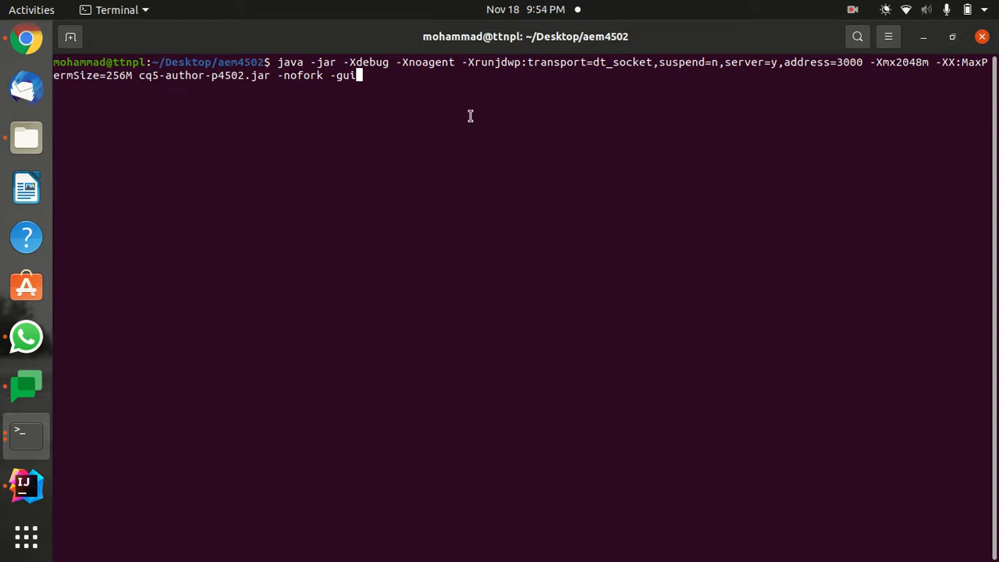
mouse_move(531, 91)
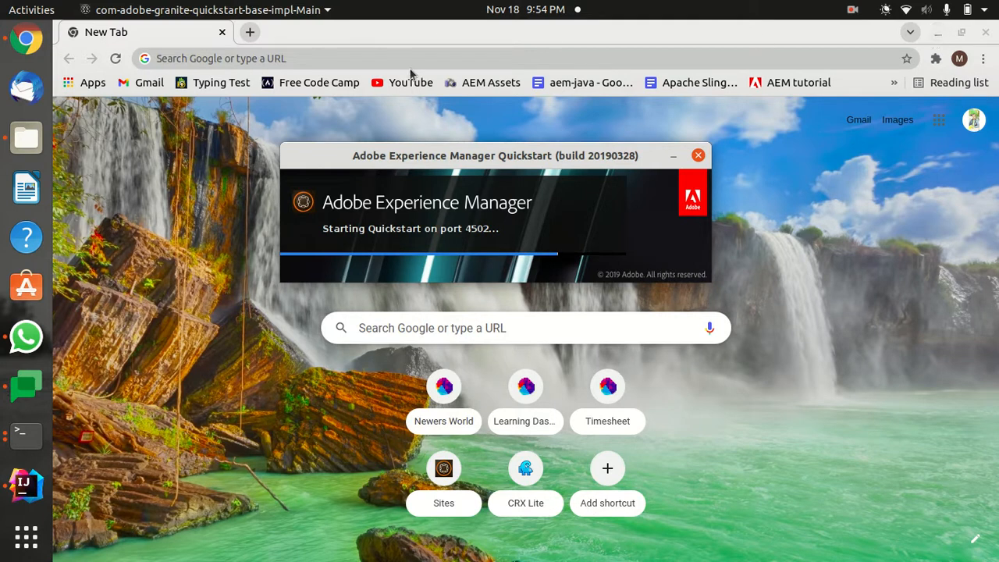
mouse_move(630, 131)
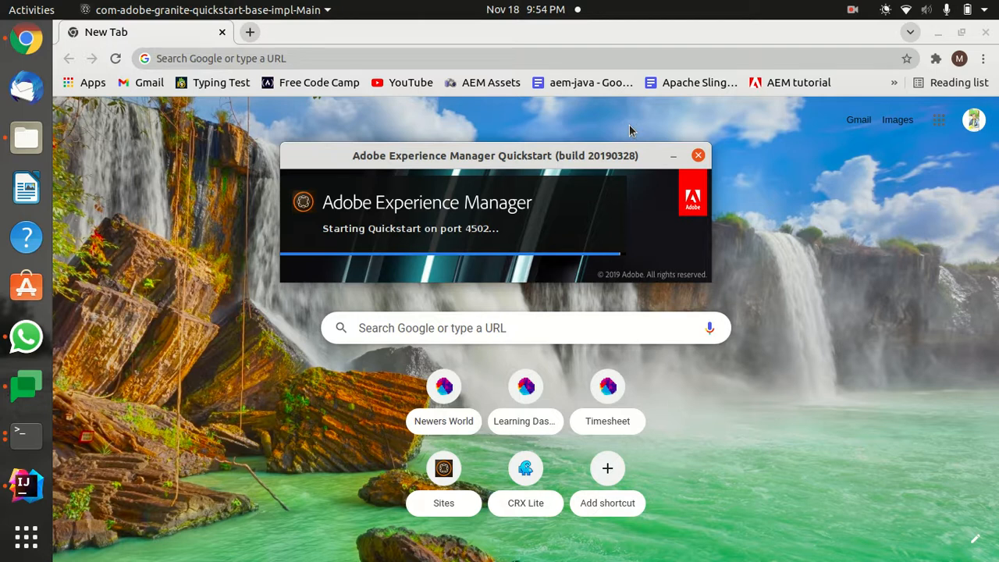
mouse_move(502, 159)
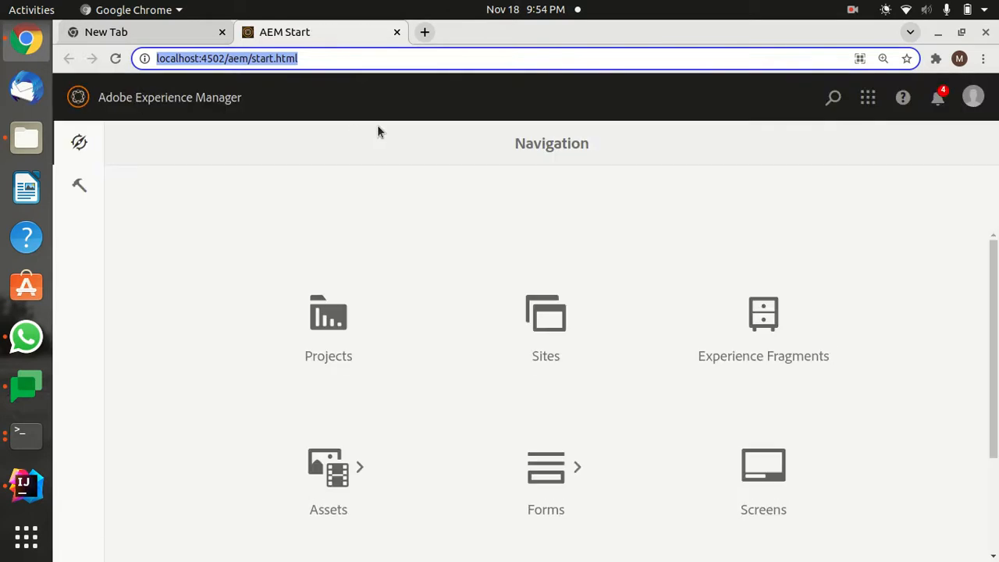
mouse_move(359, 216)
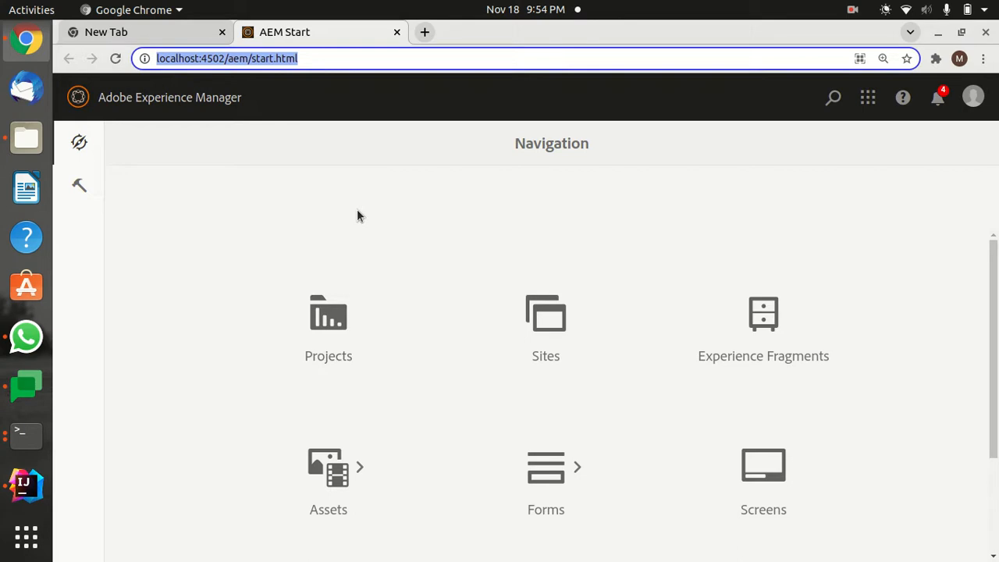
mouse_move(295, 392)
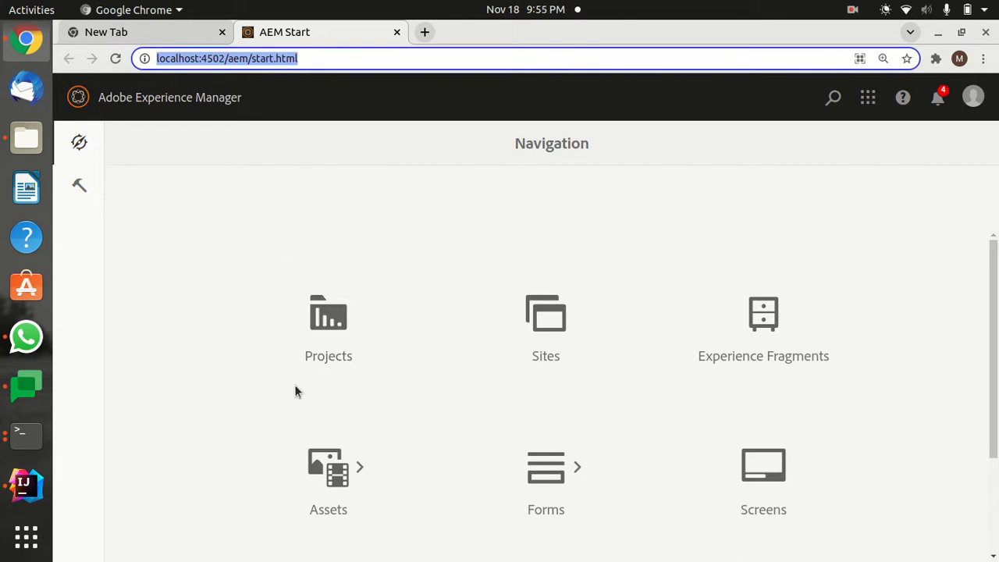
Switch from the AEM start page at localhost:4502 to IntelliJ IDEA.
click(25, 465)
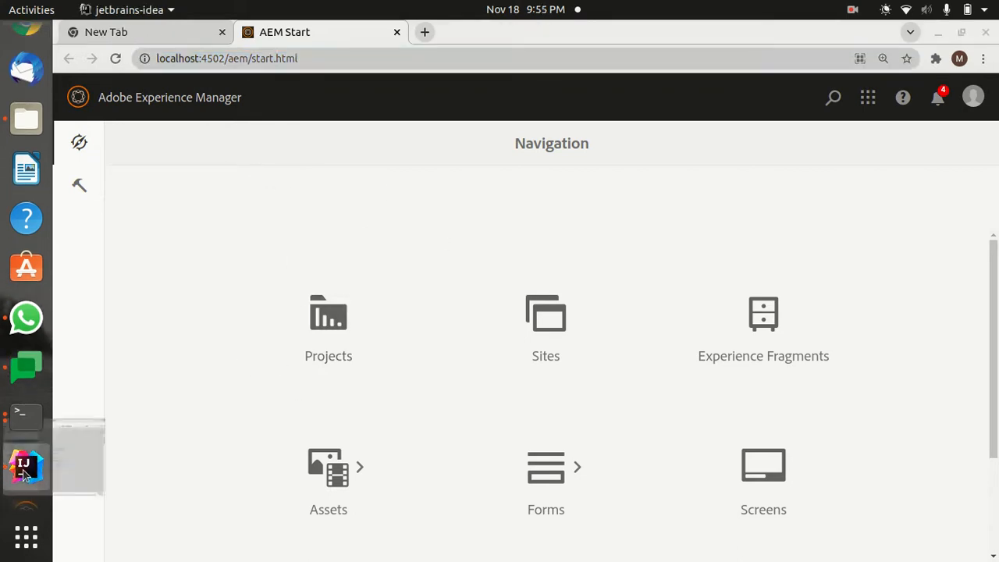
Add a new Remote JVM Debug run configuration to the mysite project.
click(25, 465)
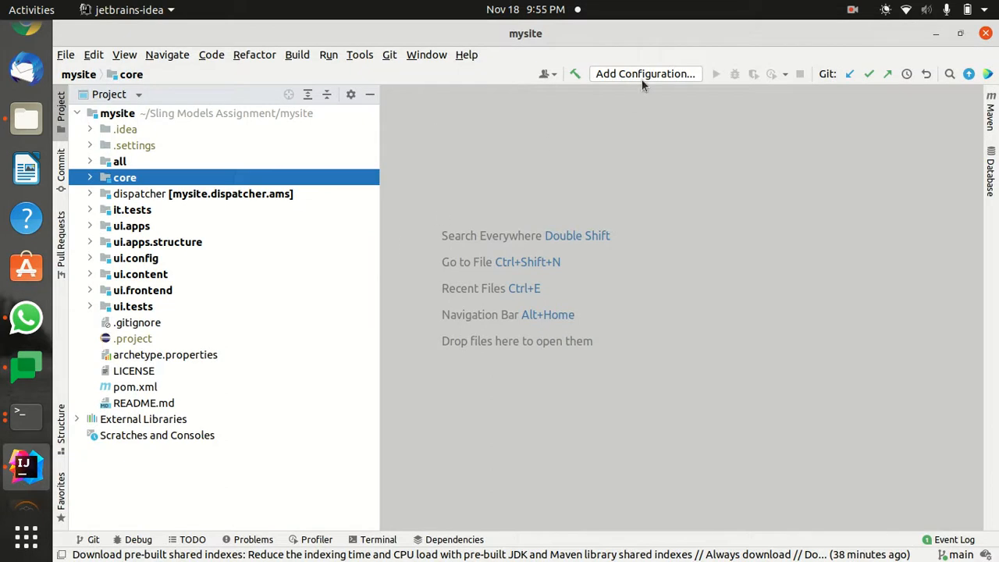
click(645, 73)
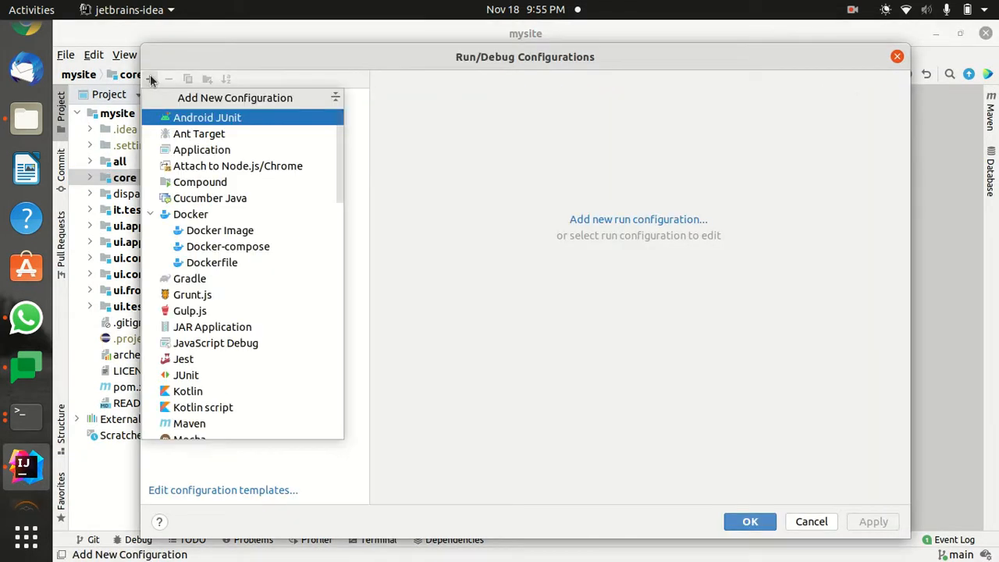
scroll(down, 3)
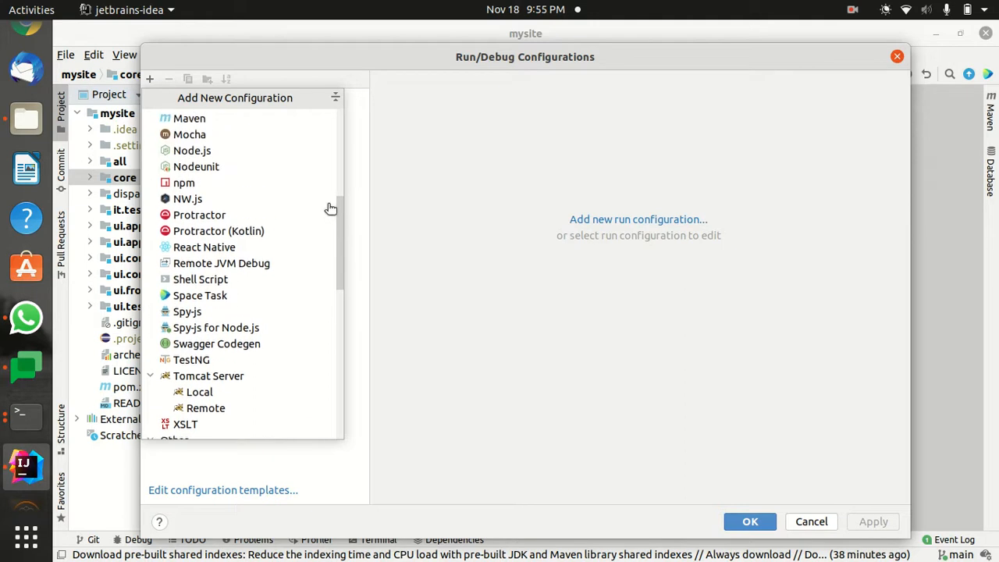
click(222, 262)
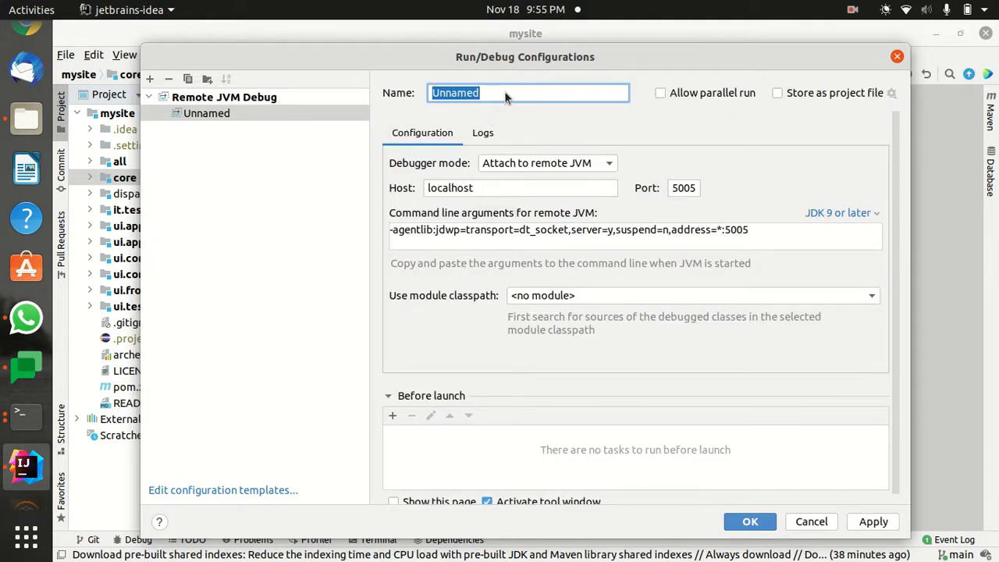
Name the configuration AEM Debugger on port 3000 with the mysite.core classpath and save it.
text(AEM D)
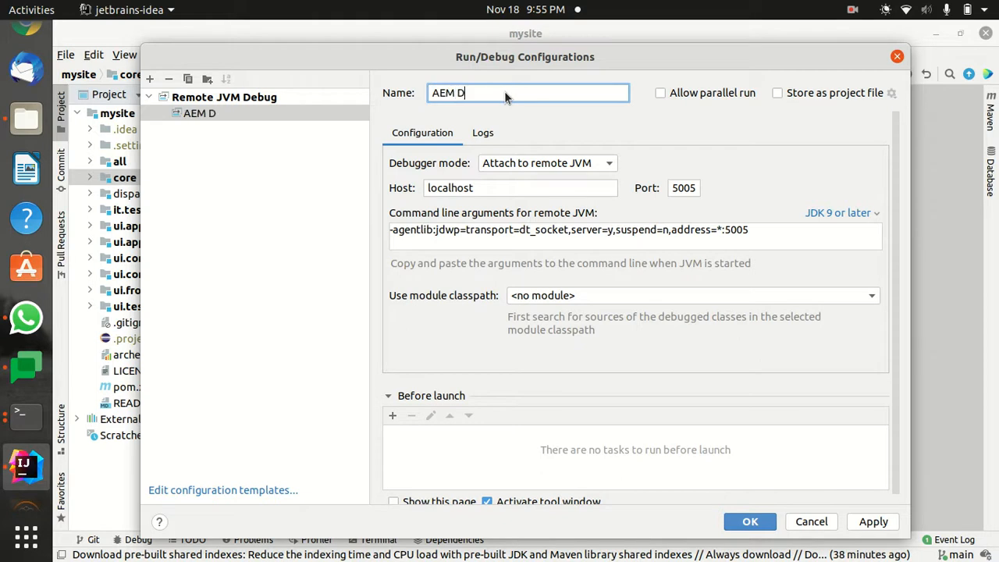
text(ebugger)
click(682, 187)
text(3000)
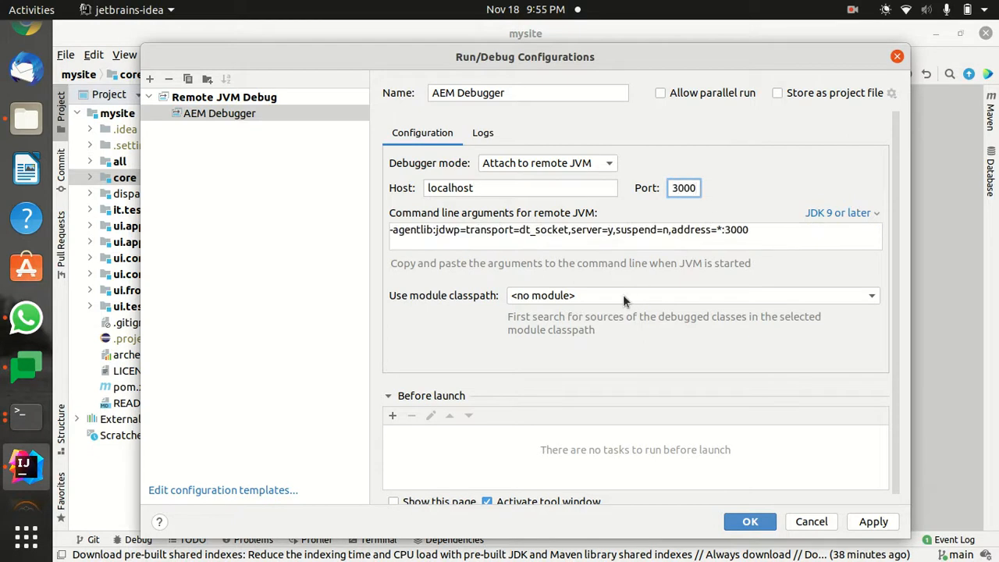
click(692, 295)
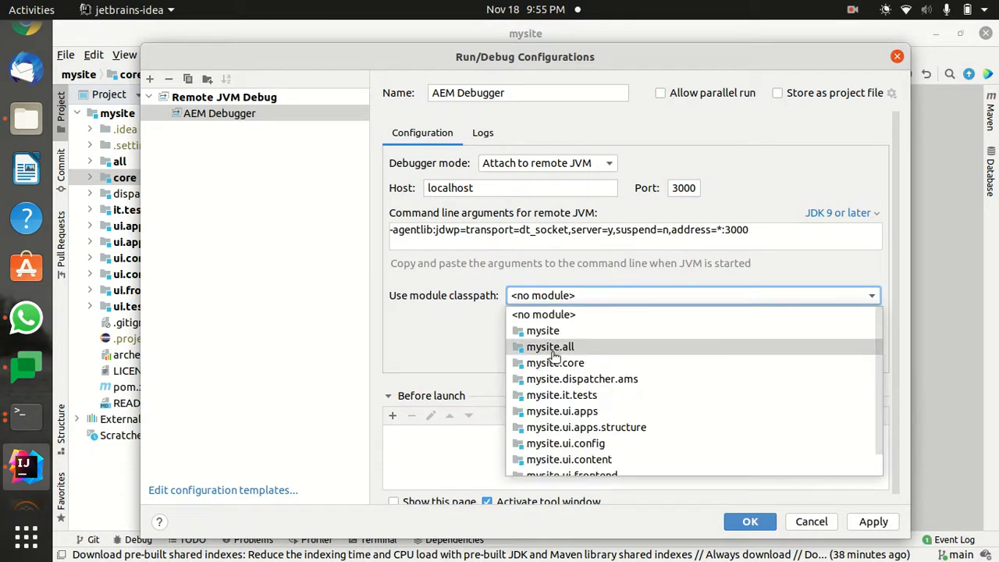
click(555, 362)
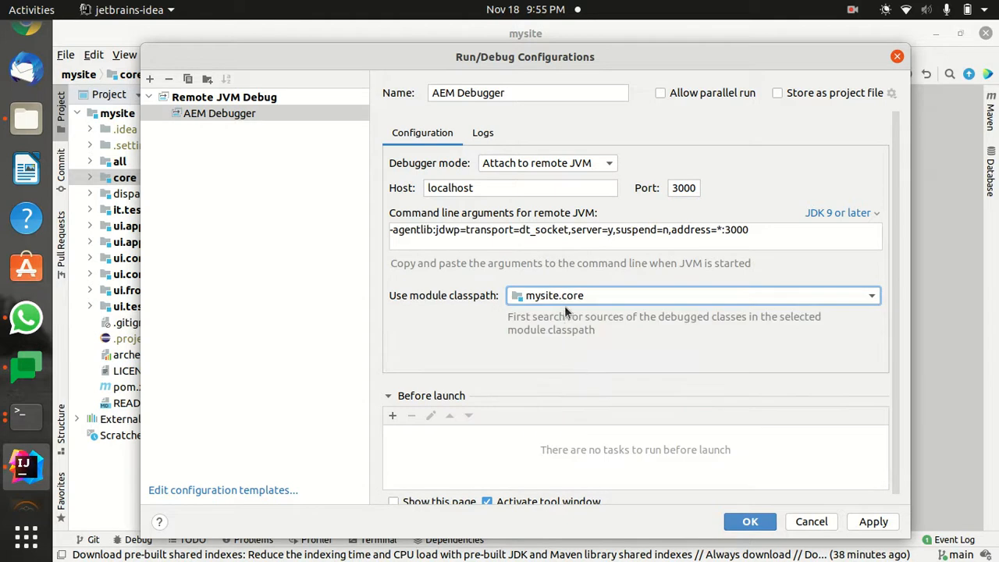
mouse_move(590, 309)
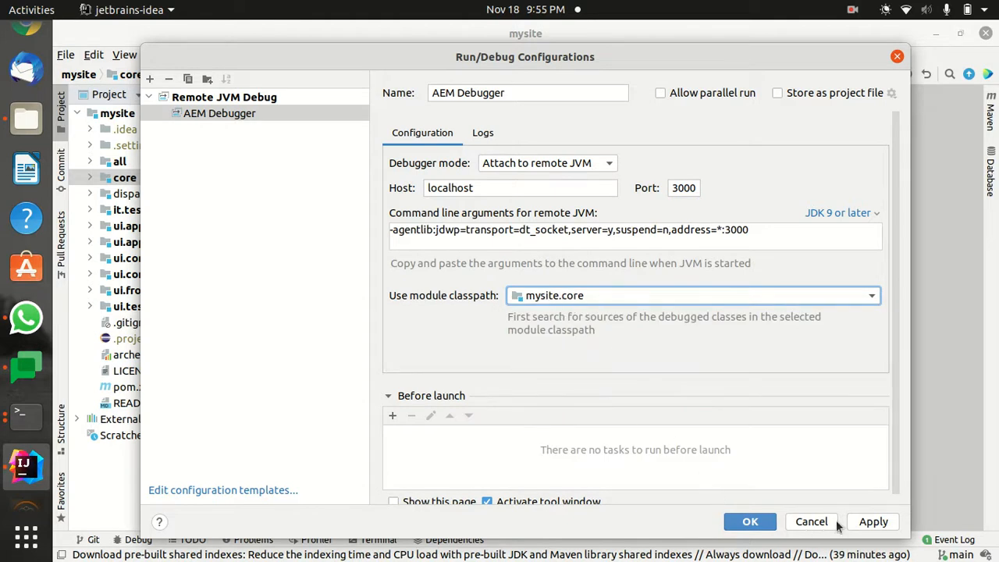
click(750, 521)
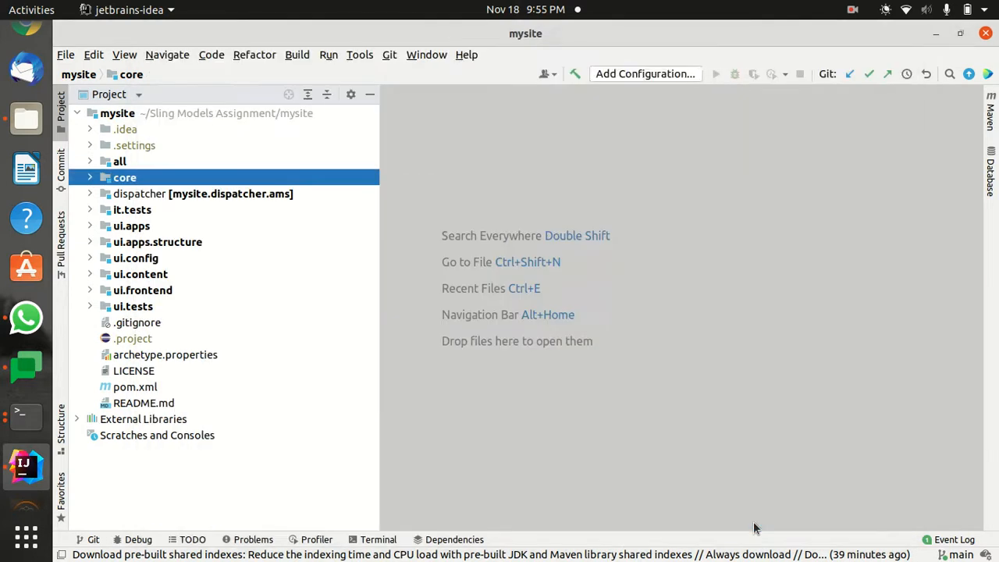
Open HelloWorldModel.java from the core module's models package in the editor.
click(644, 73)
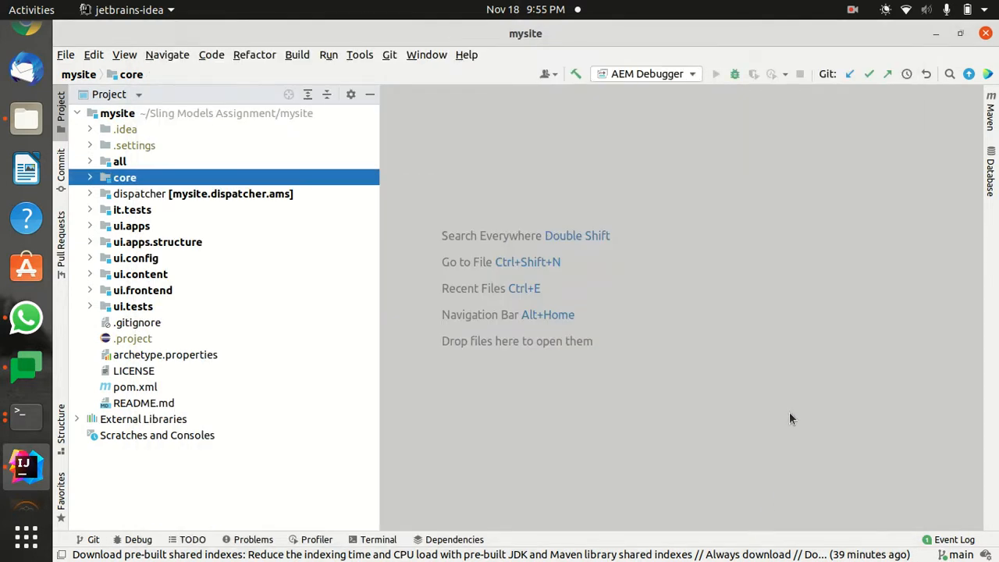
mouse_move(22, 42)
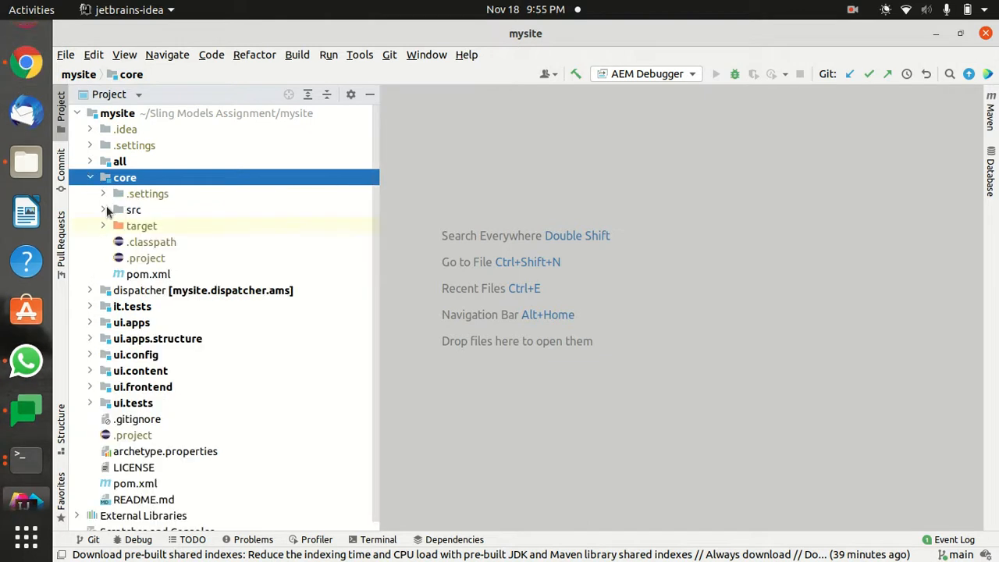
click(103, 209)
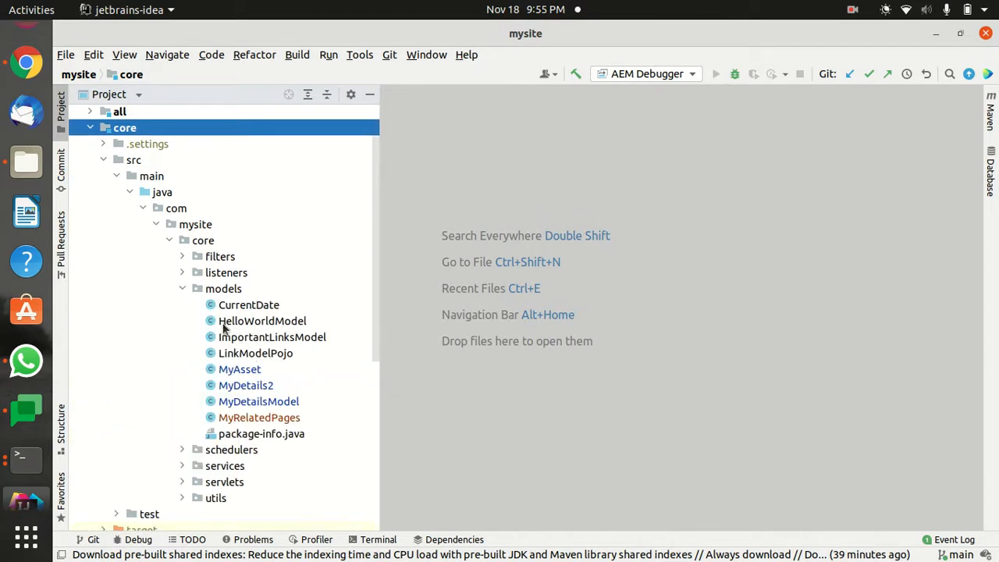
double_click(262, 321)
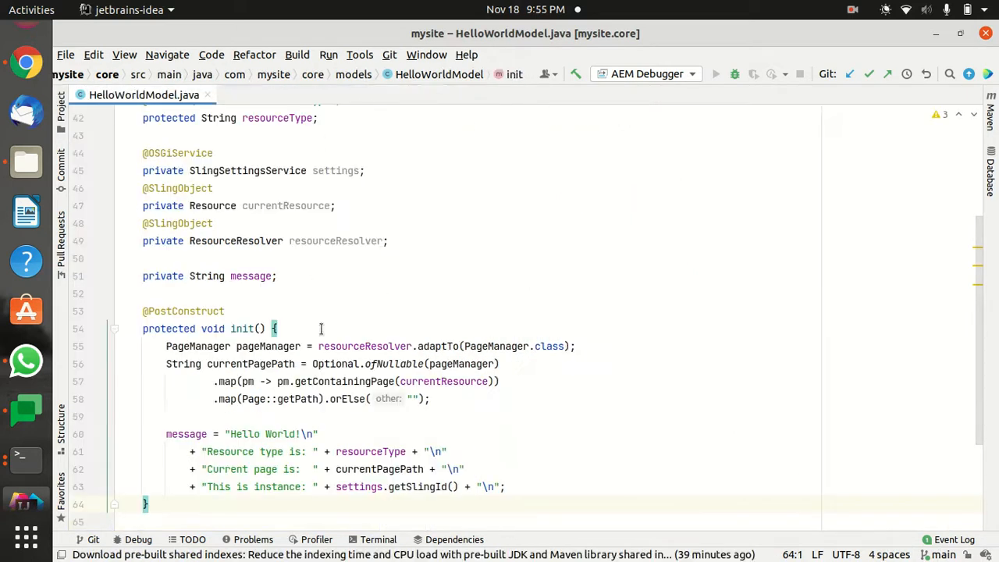
scroll(down, 3)
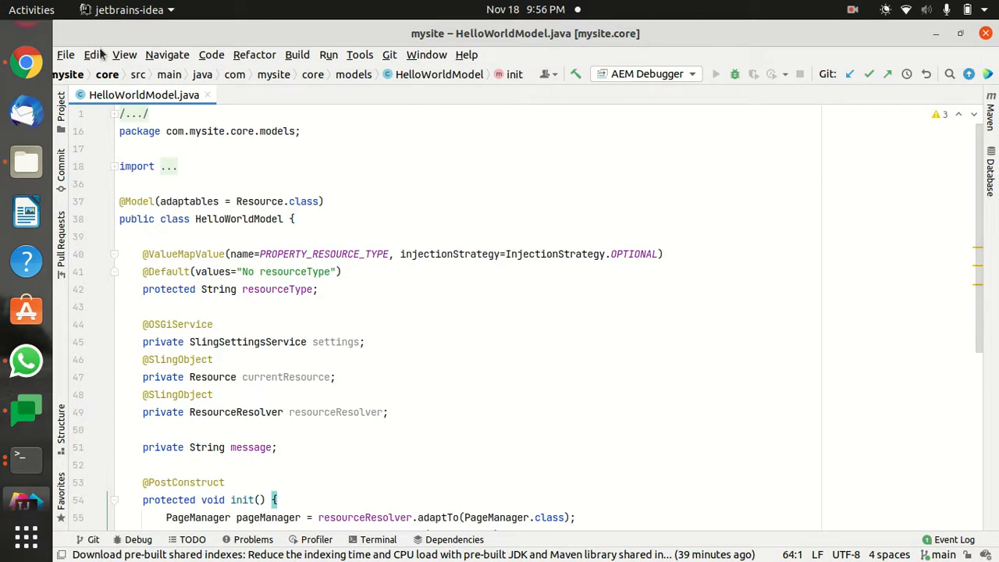
mouse_move(547, 309)
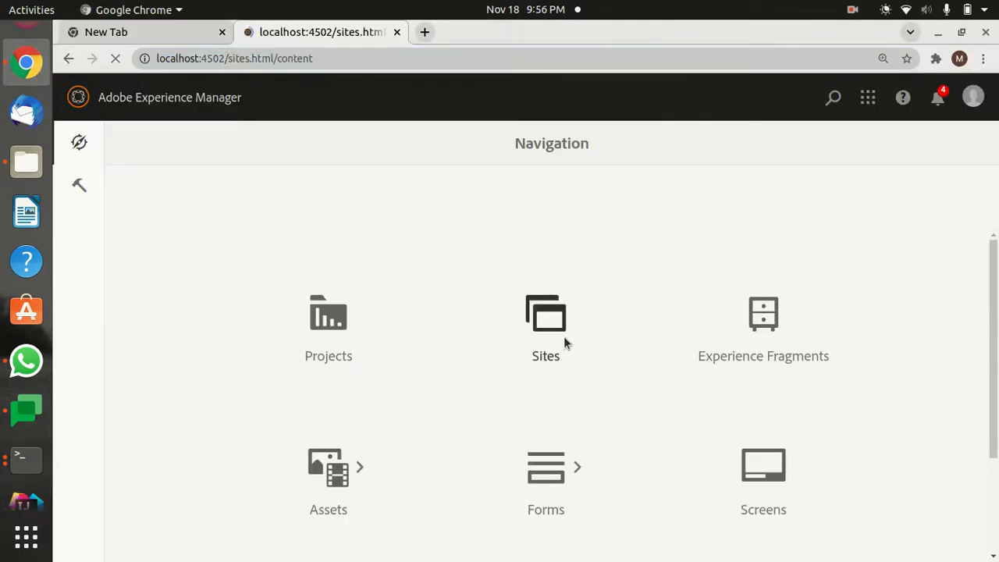
Go to Sites in Adobe Experience Manager to browse My Site's pages.
click(546, 328)
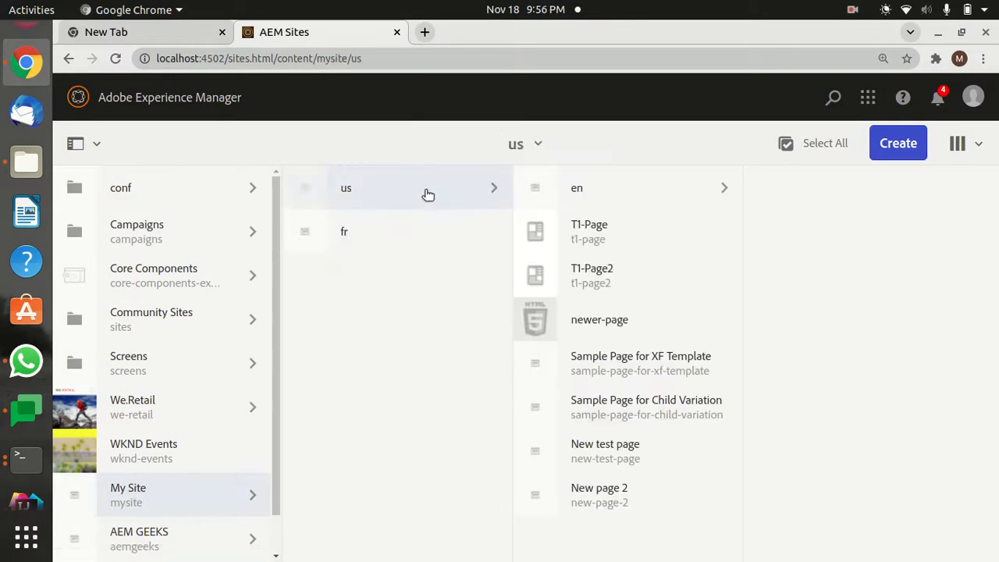
mouse_move(536, 193)
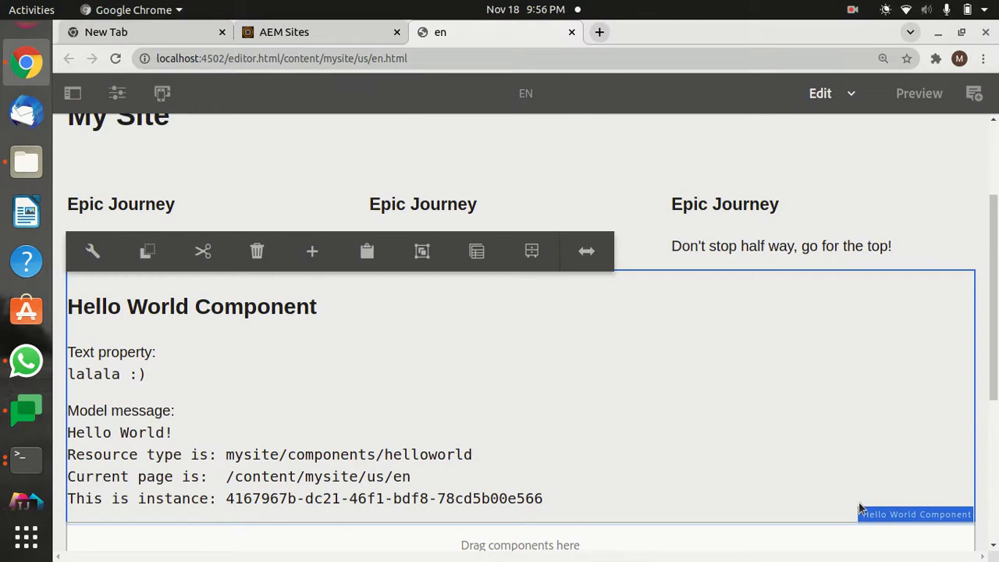
mouse_move(247, 369)
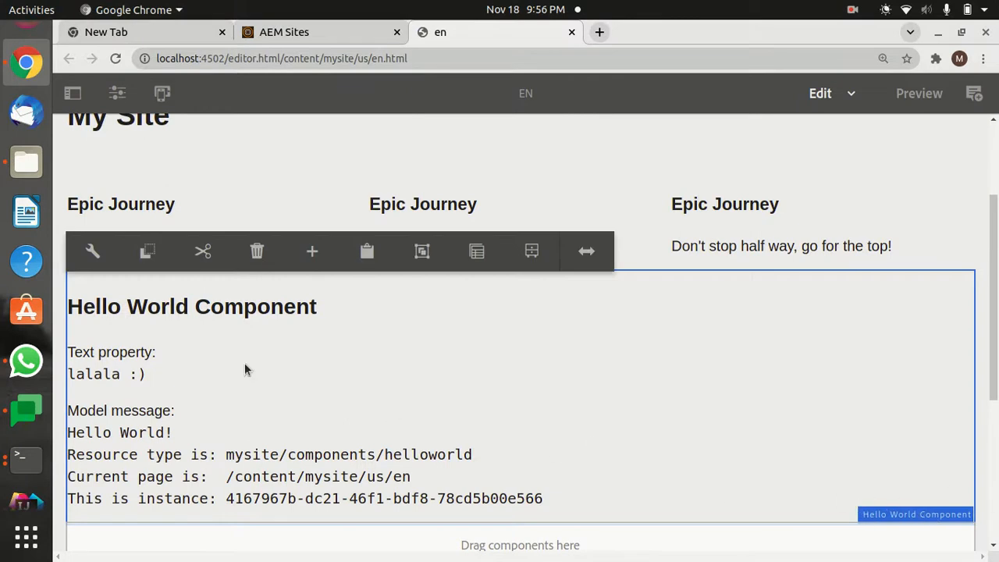
mouse_move(306, 118)
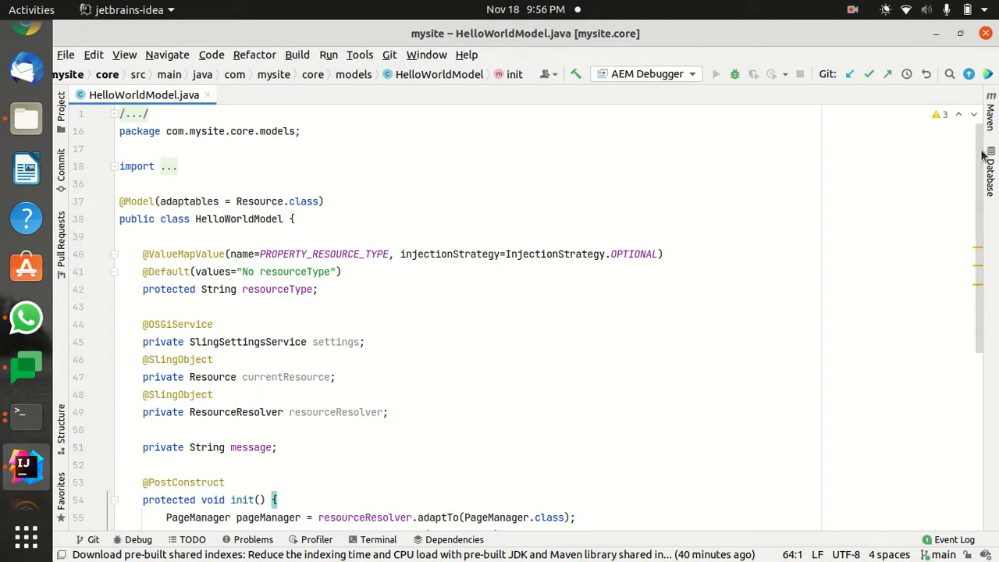
Scroll to init() and launch the AEM Debugger session against the running instance.
scroll(down, 3)
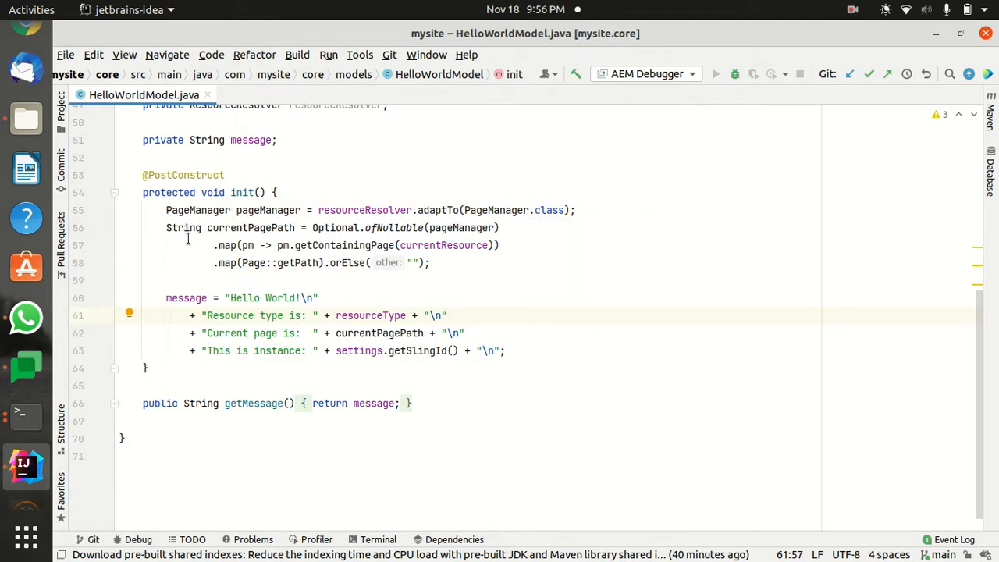
mouse_move(337, 209)
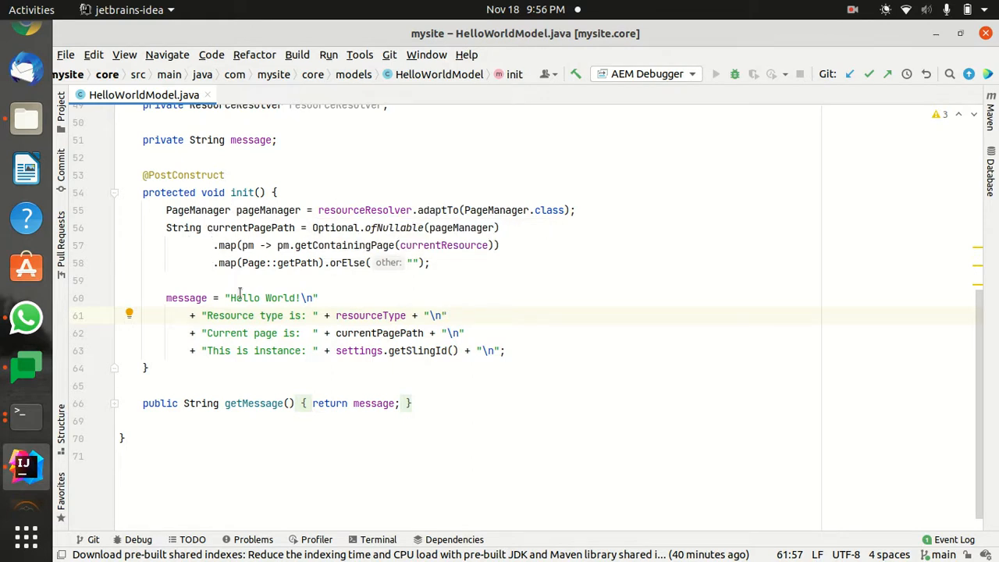
mouse_move(253, 315)
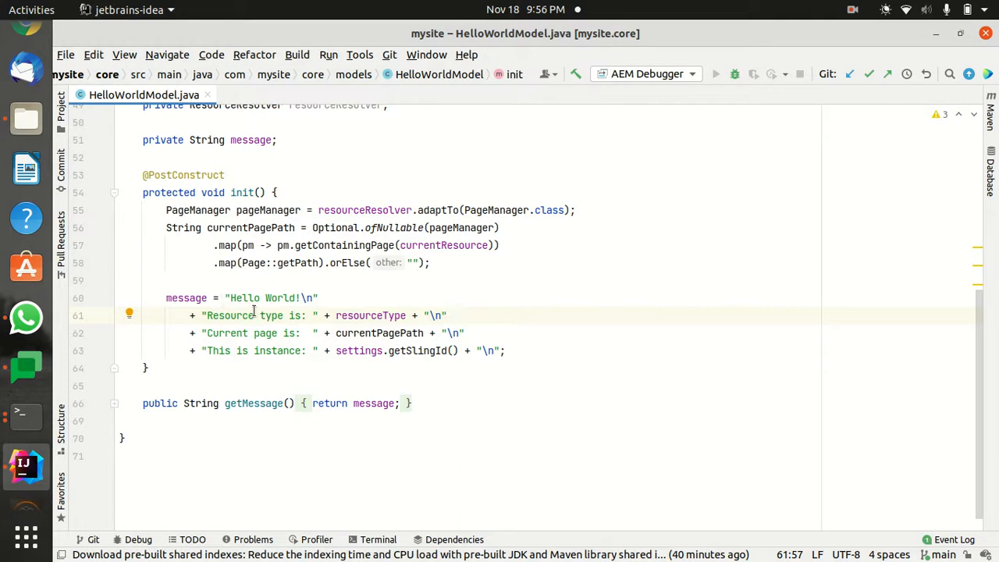
mouse_move(112, 231)
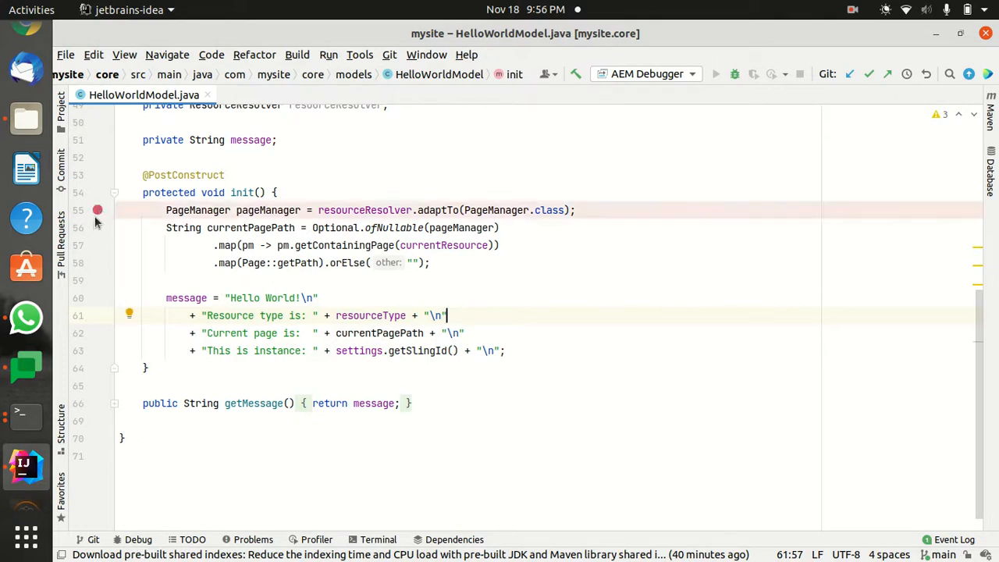
mouse_move(714, 81)
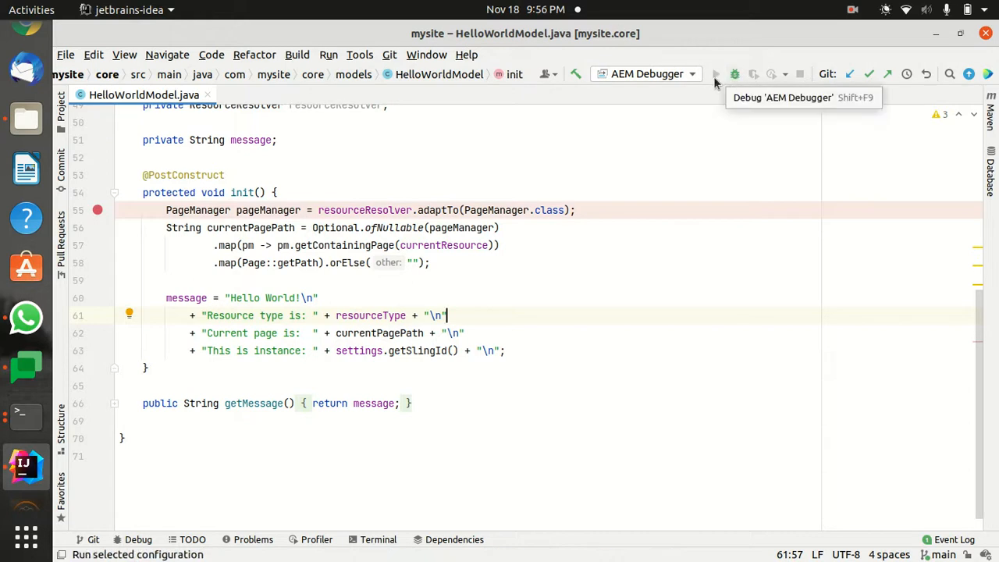
click(733, 73)
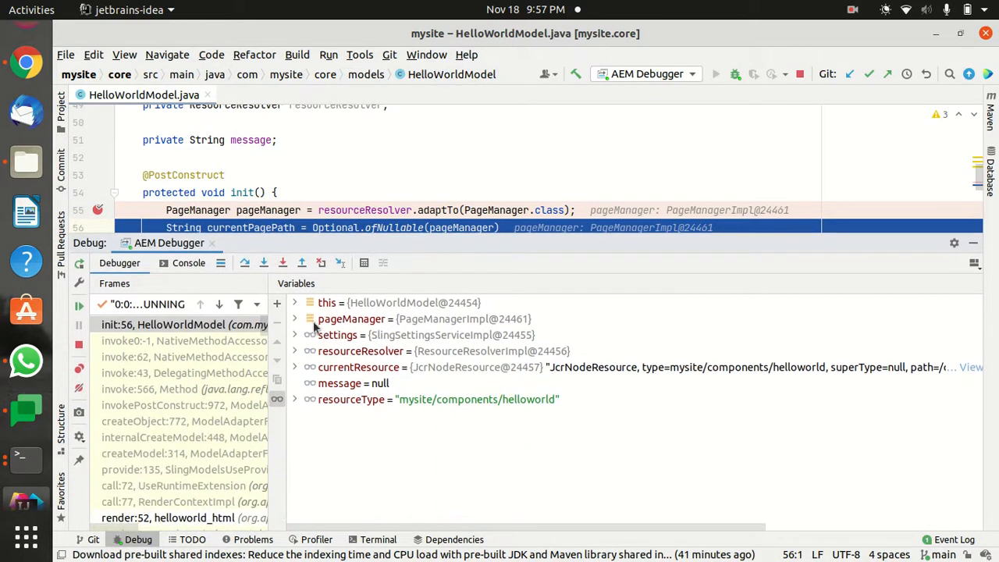
Expand the pageManager variable to show its resolver, session and replicator fields.
click(295, 319)
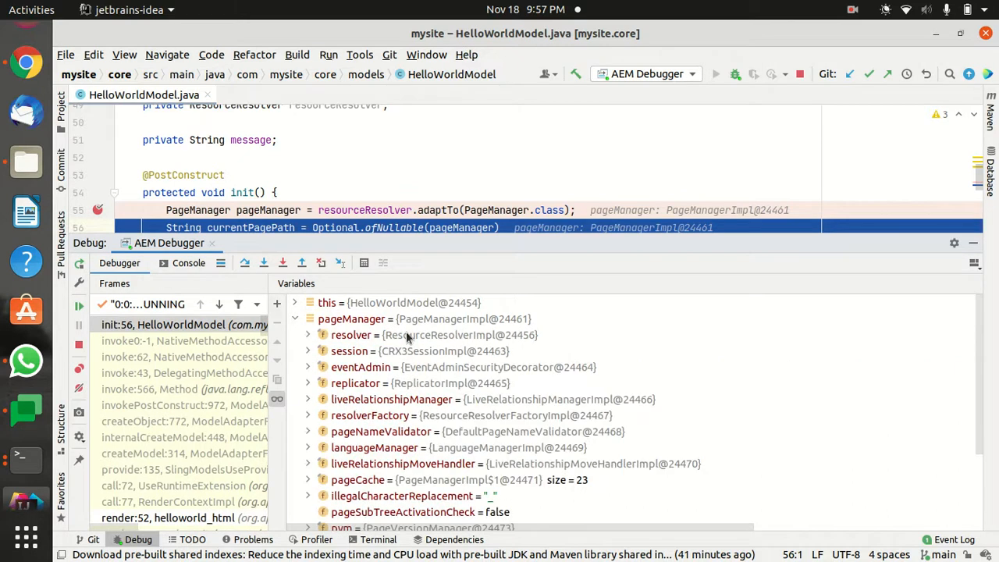
mouse_move(396, 352)
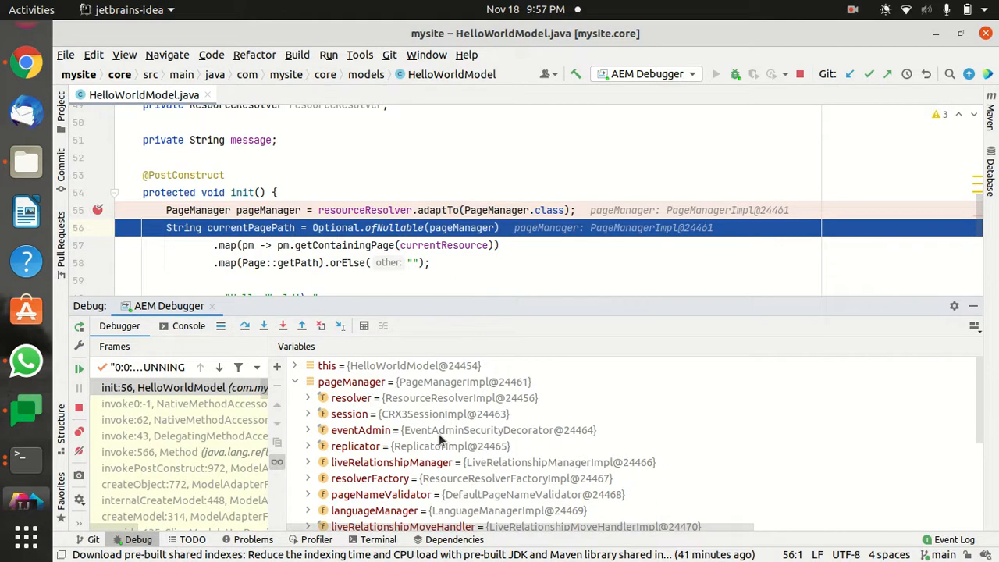
mouse_move(440, 479)
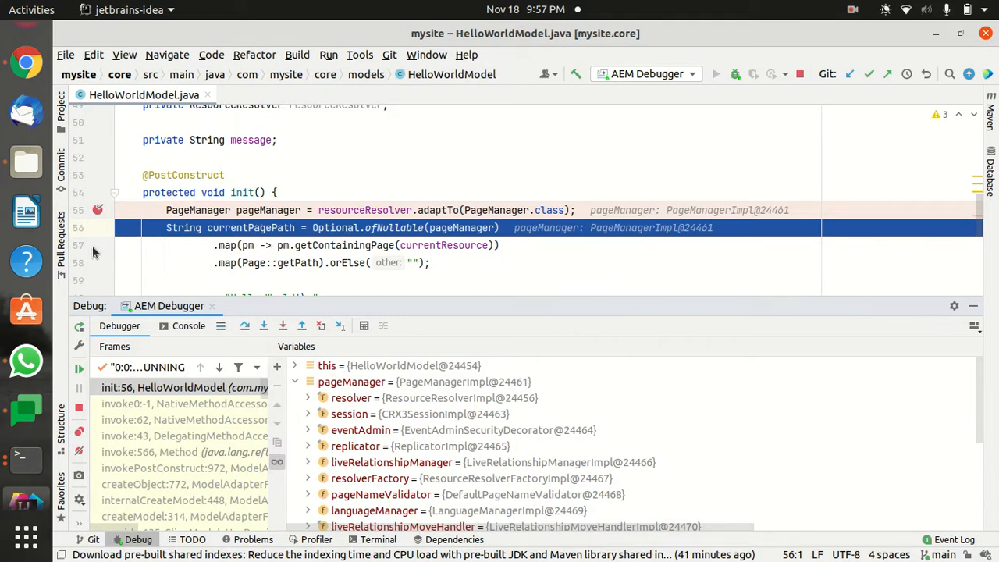
mouse_move(270, 258)
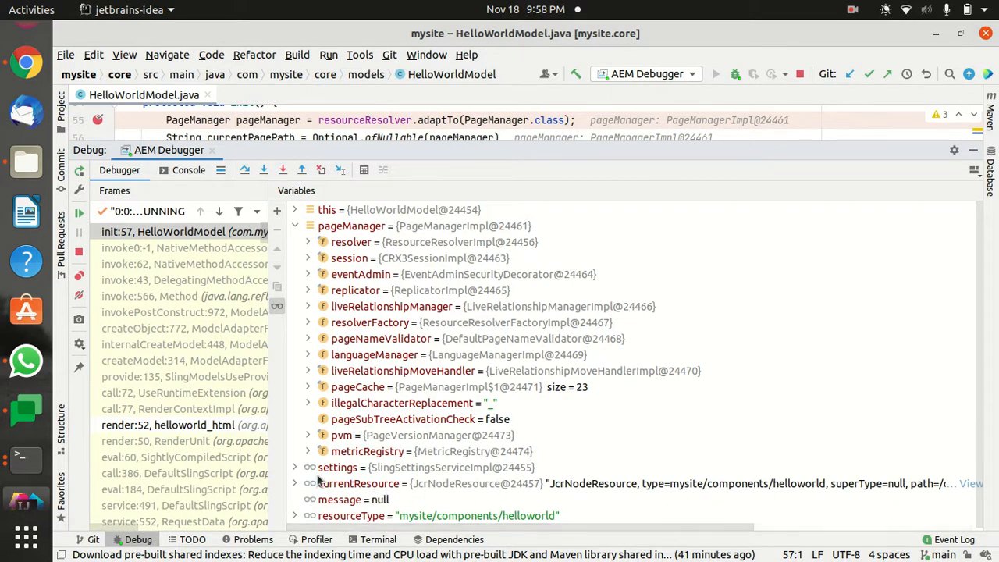
Inspect the resolver inside pageManager while stepping through init() to line 63.
click(306, 242)
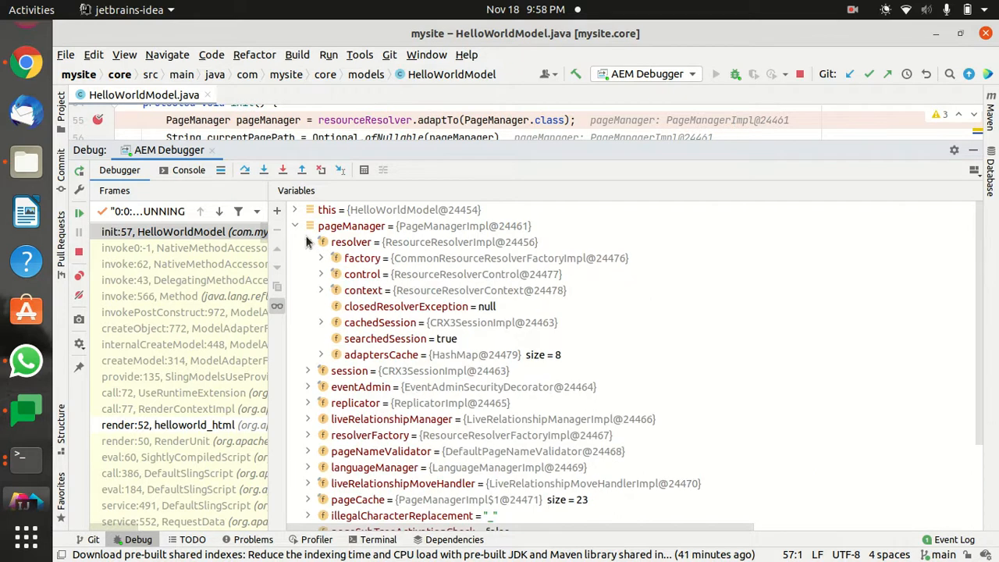
click(306, 225)
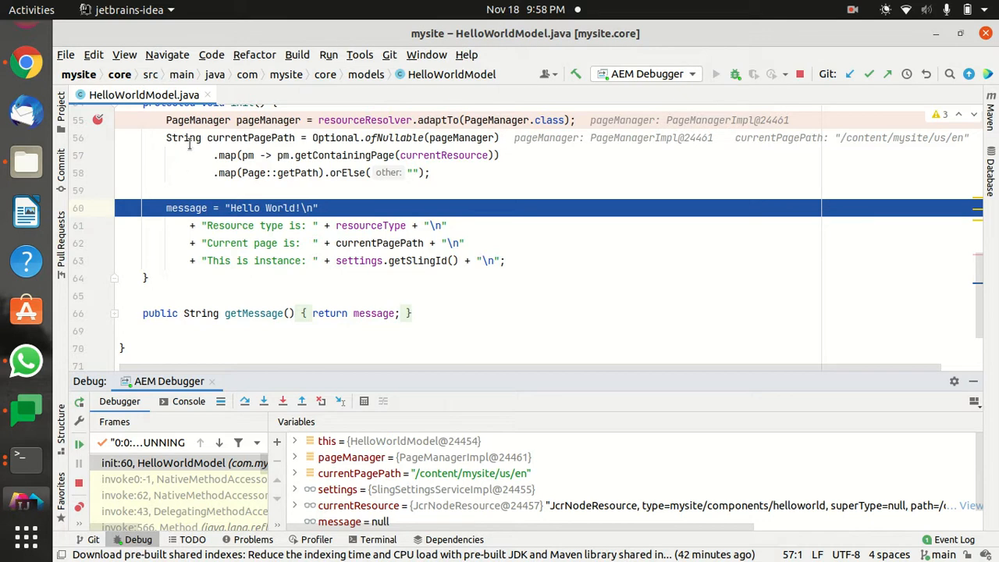
mouse_move(435, 382)
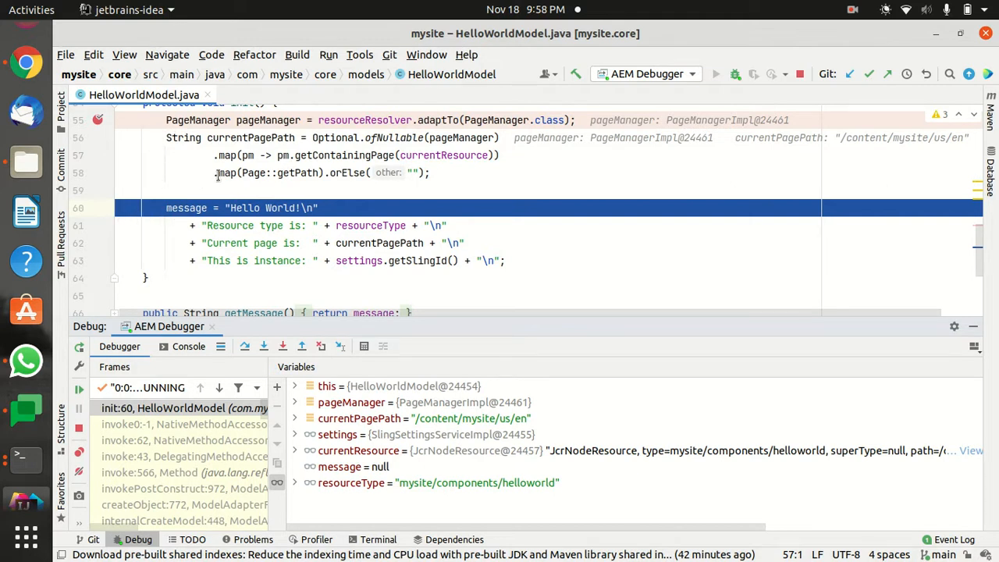
mouse_move(440, 429)
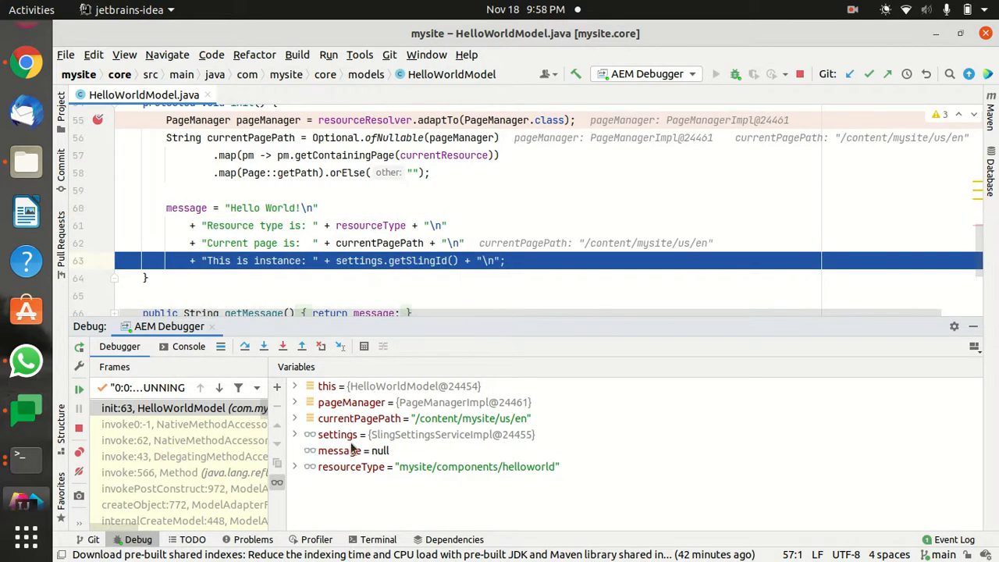
mouse_move(375, 468)
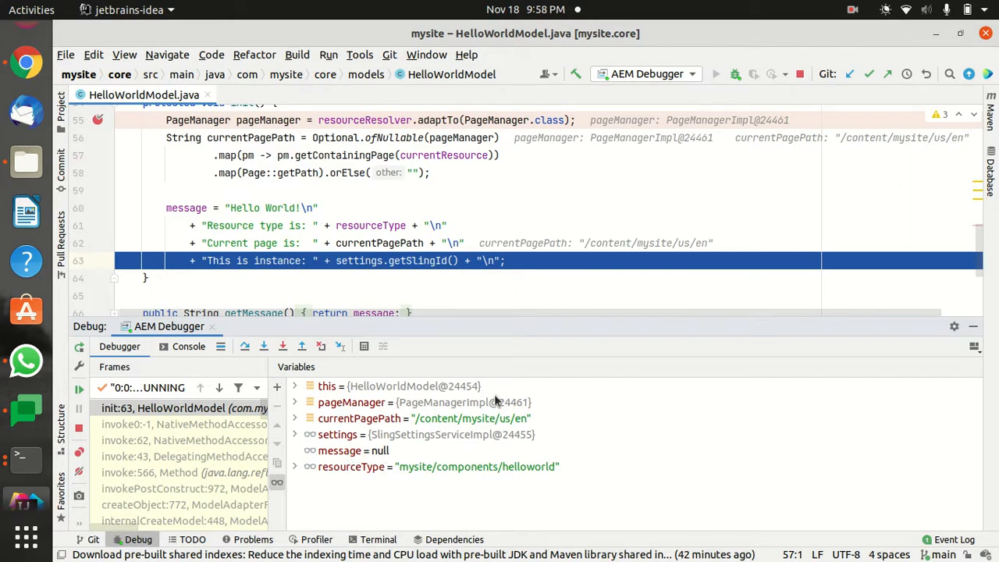
mouse_move(484, 334)
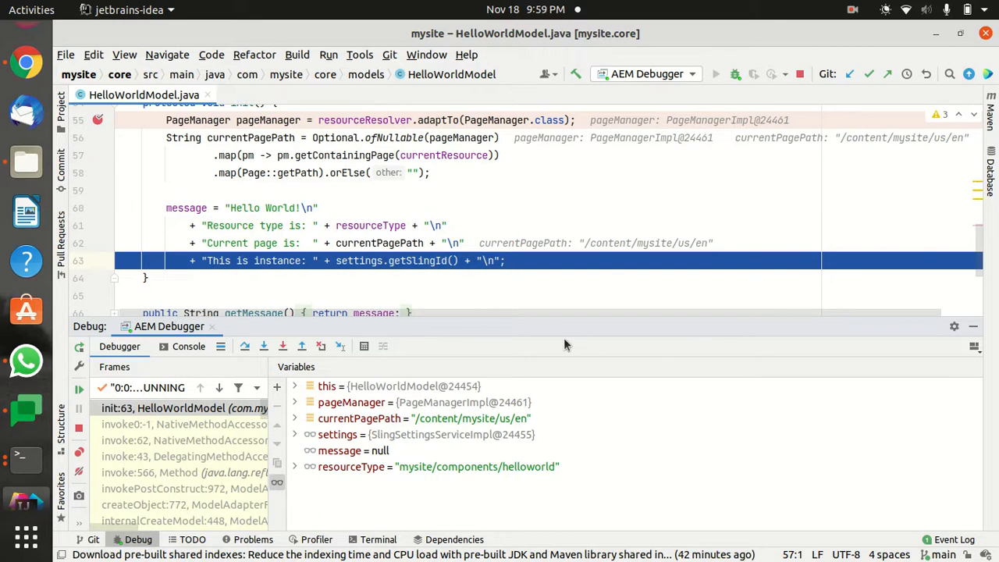
mouse_move(24, 459)
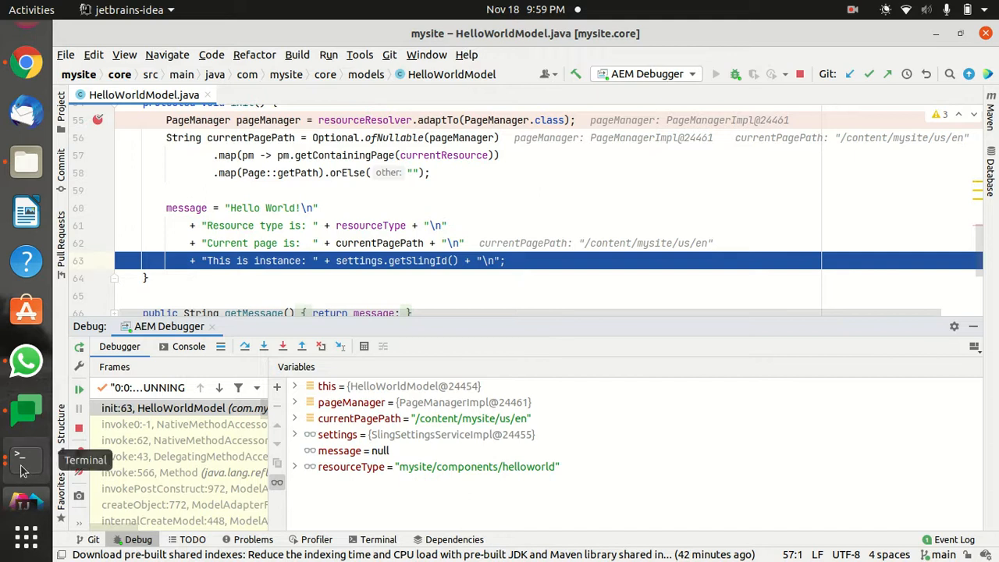
Bring the Terminal running the AEM quickstart in debug mode on port 3000 back into view.
click(25, 459)
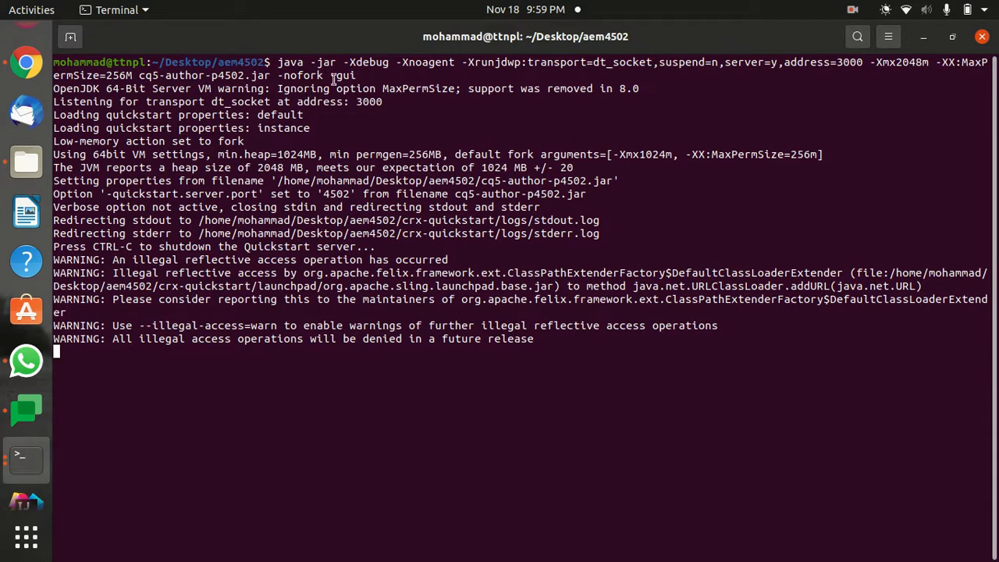
mouse_move(781, 125)
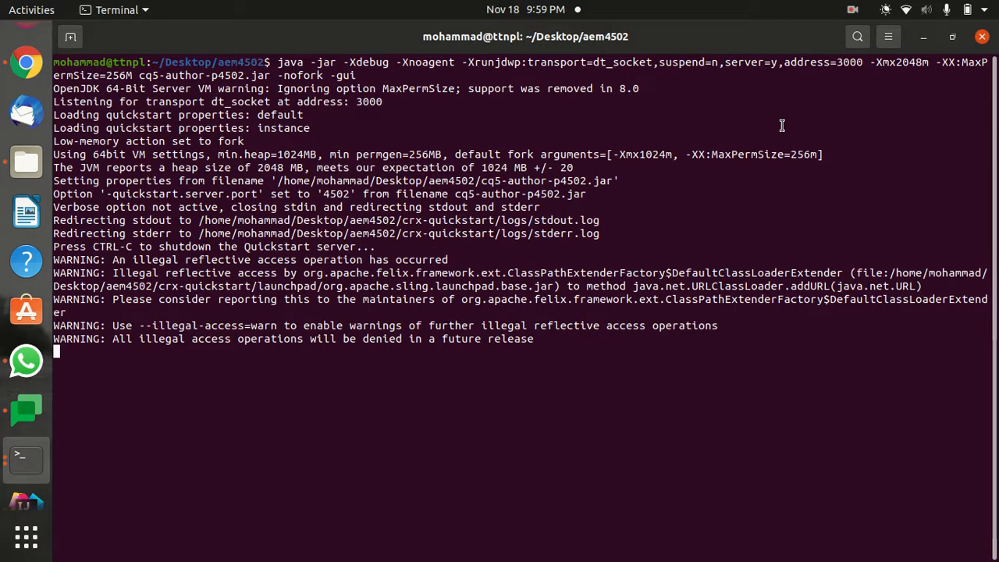